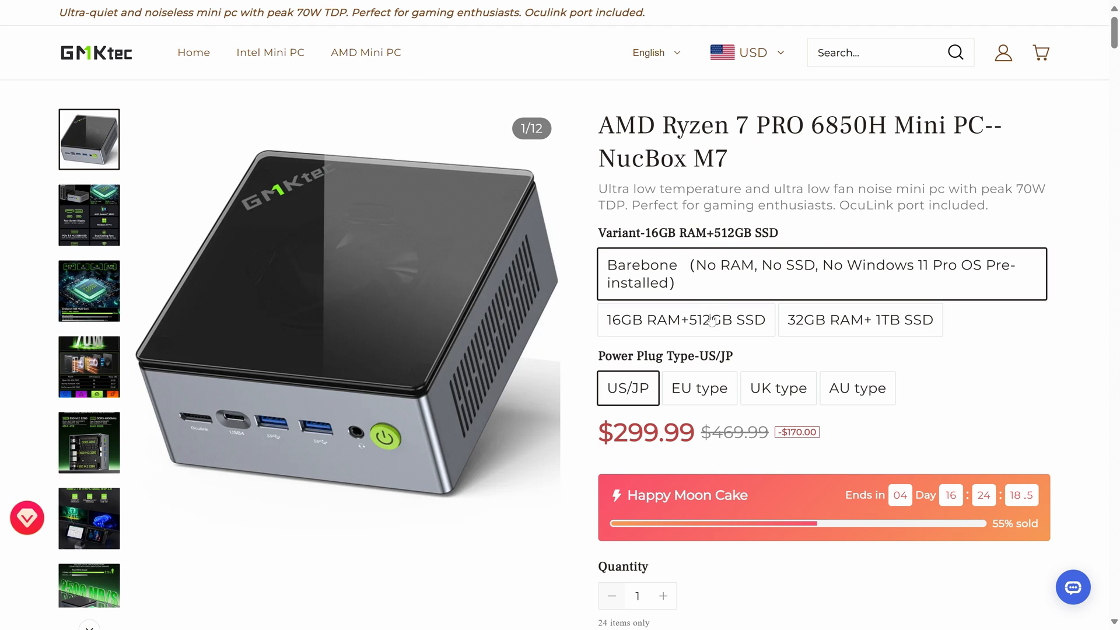
# - Select the 32GB RAM + 1TB SSD variant of the NucBox M7, priced at $529.99
pyautogui.click(860, 320)
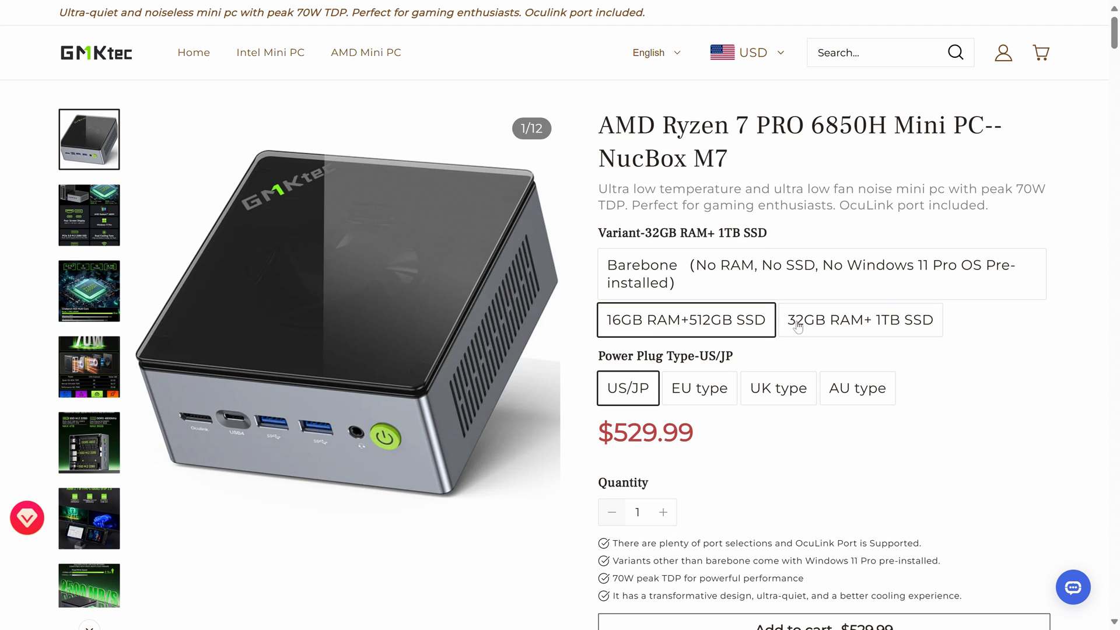
pyautogui.click(859, 319)
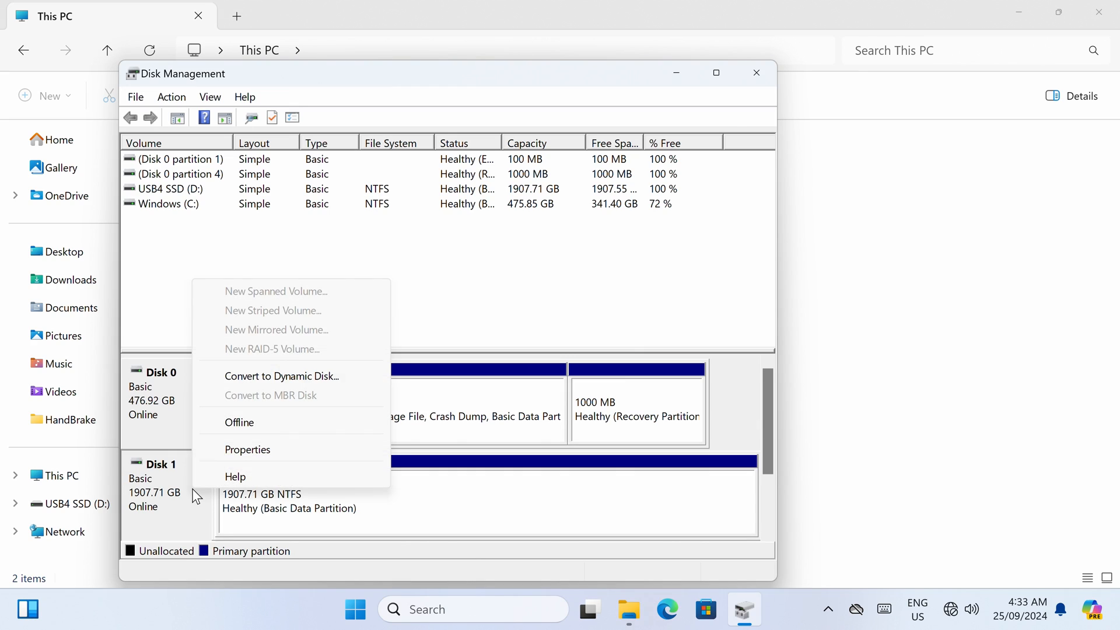
# - Show the SAMSUNG 1907.71 GB disk's Policies with Quick removal as the removal policy
pyautogui.click(247, 450)
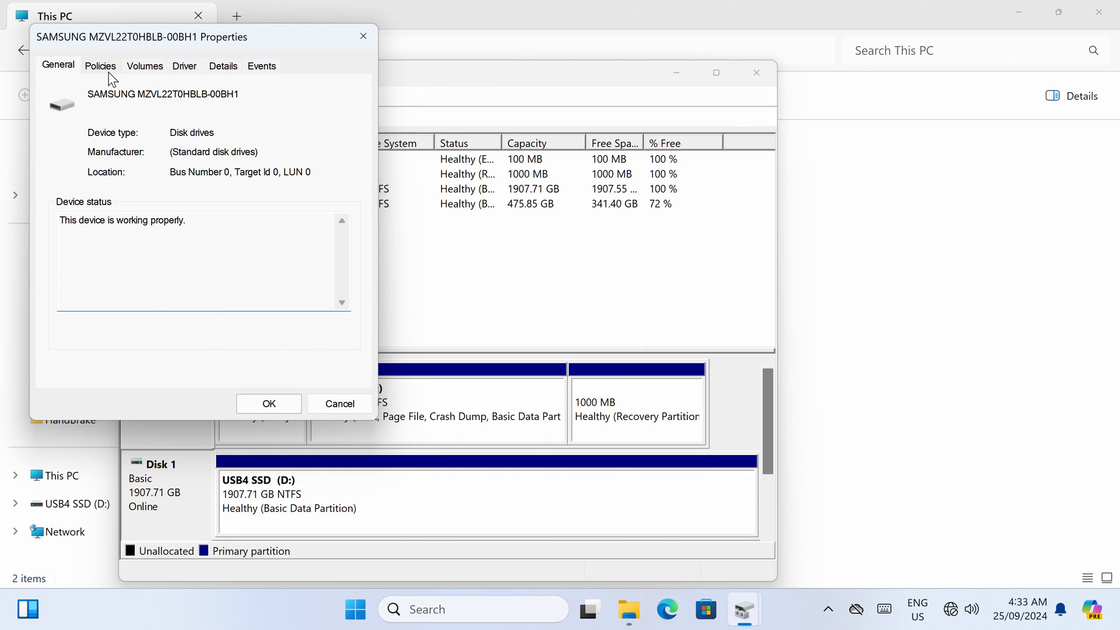
pyautogui.click(101, 65)
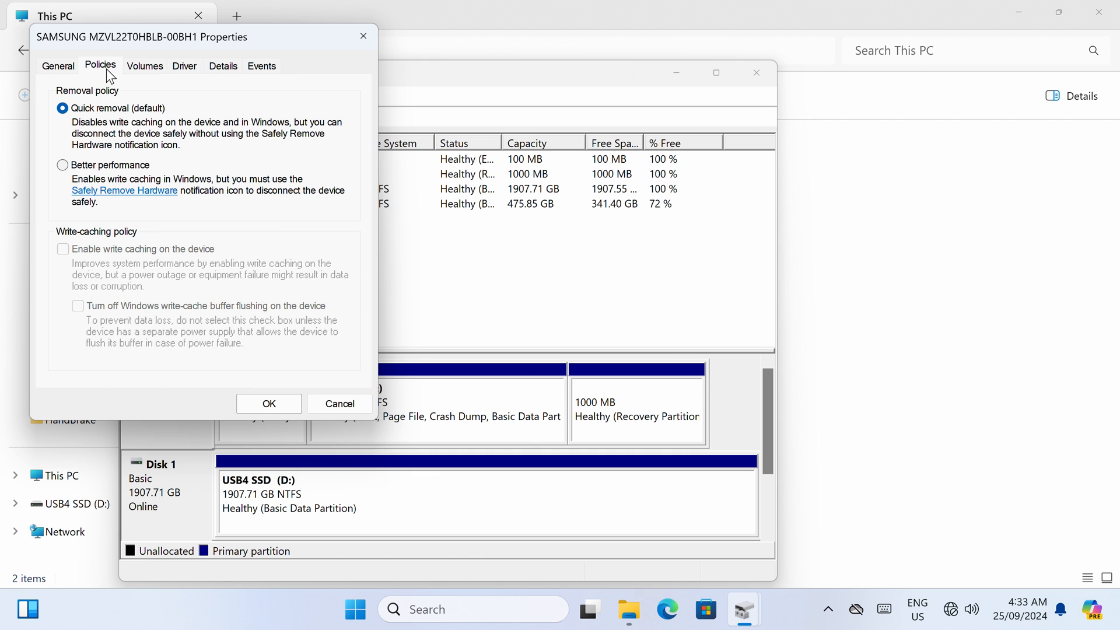
pyautogui.click(60, 166)
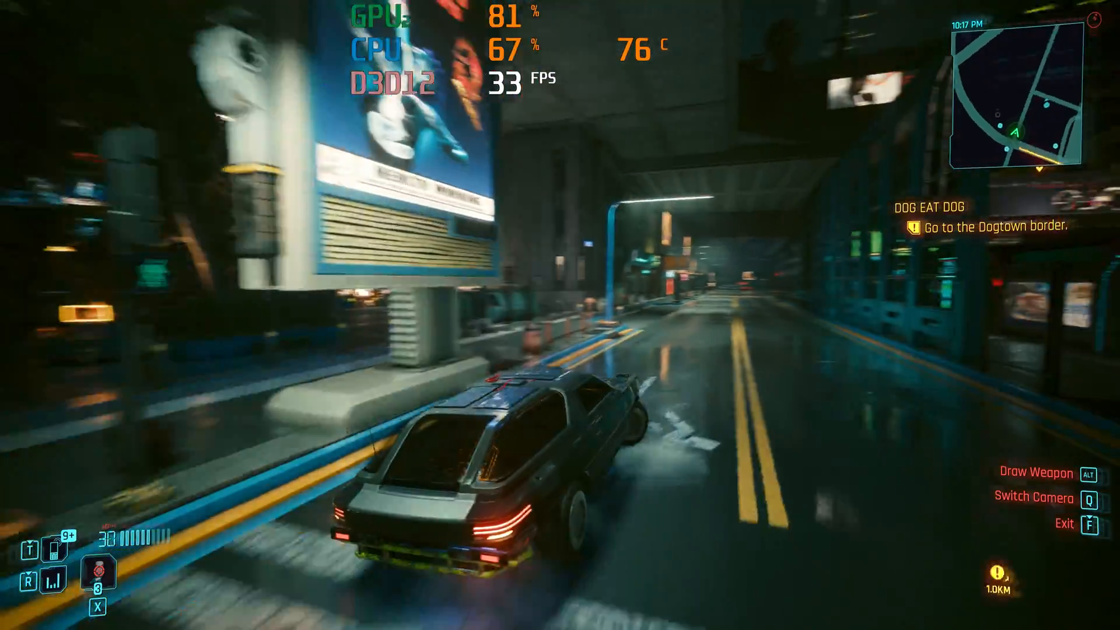
pyautogui.press('w')
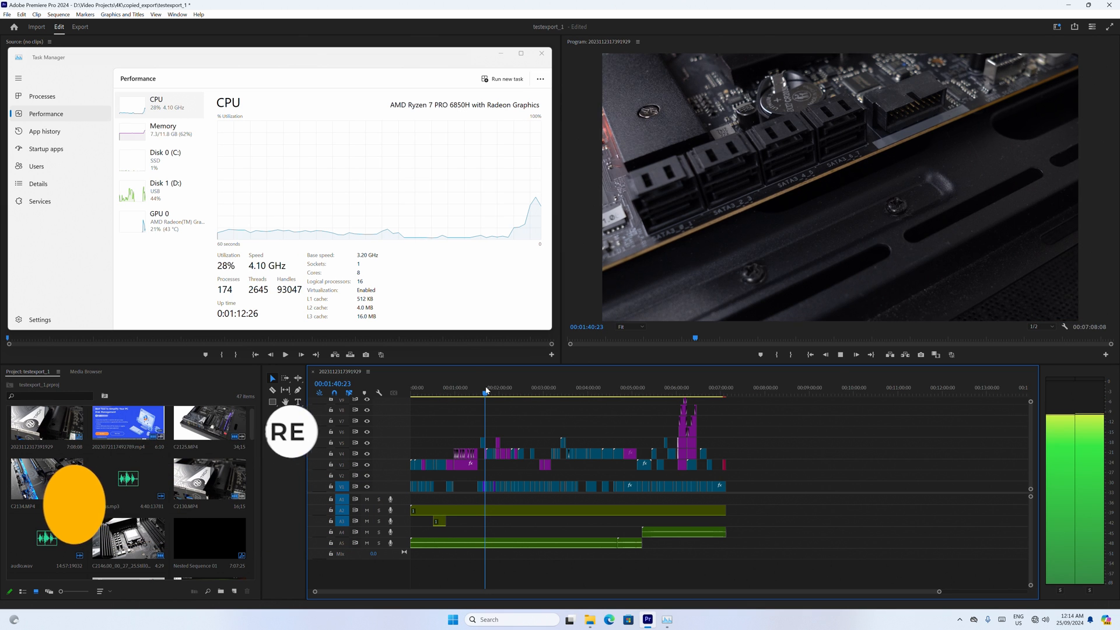
# - Move the 4K sequence playhead forward to about 3:23 while watching CPU usage
pyautogui.click(518, 392)
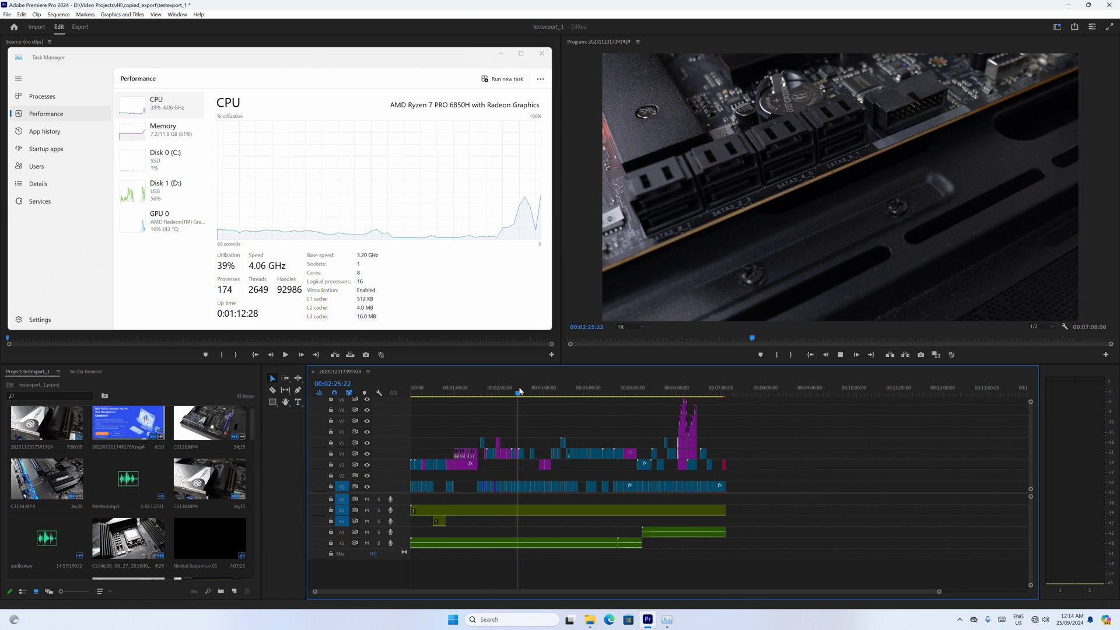
pyautogui.click(535, 388)
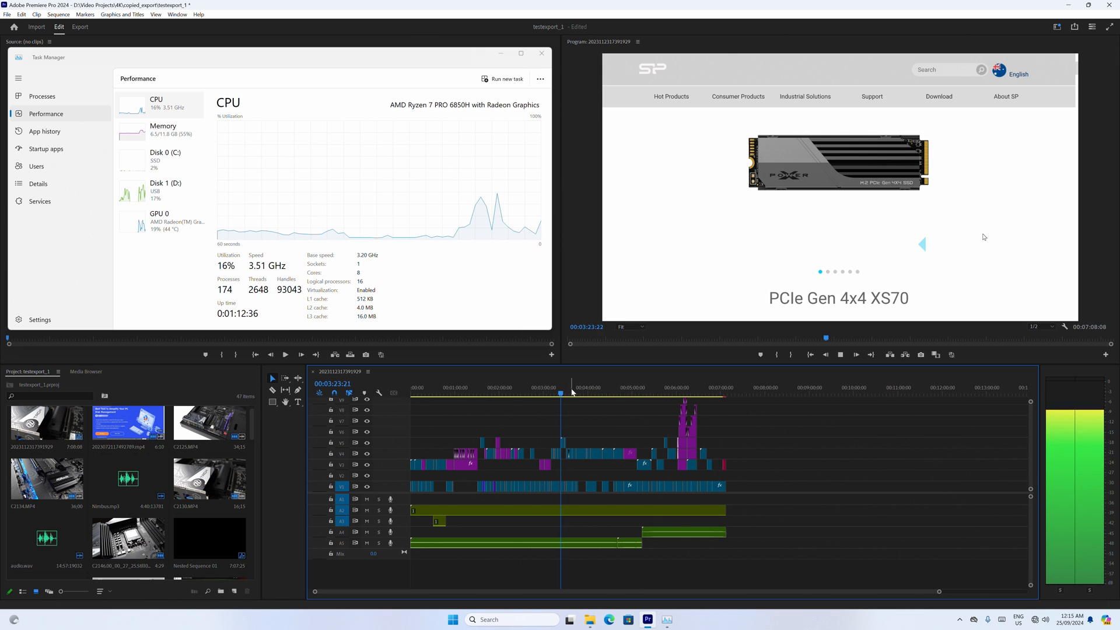
pyautogui.click(576, 392)
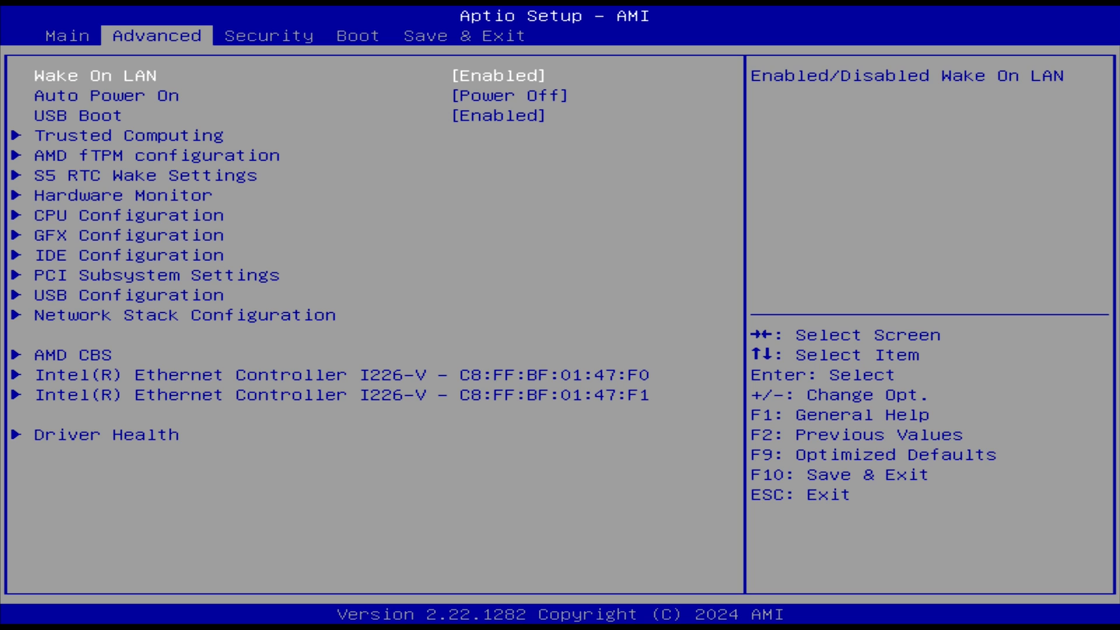
# - Show the Hardware Monitor PC Health Status: CPU 37°C, fans 1464 and 1939 RPM
pyautogui.click(79, 189)
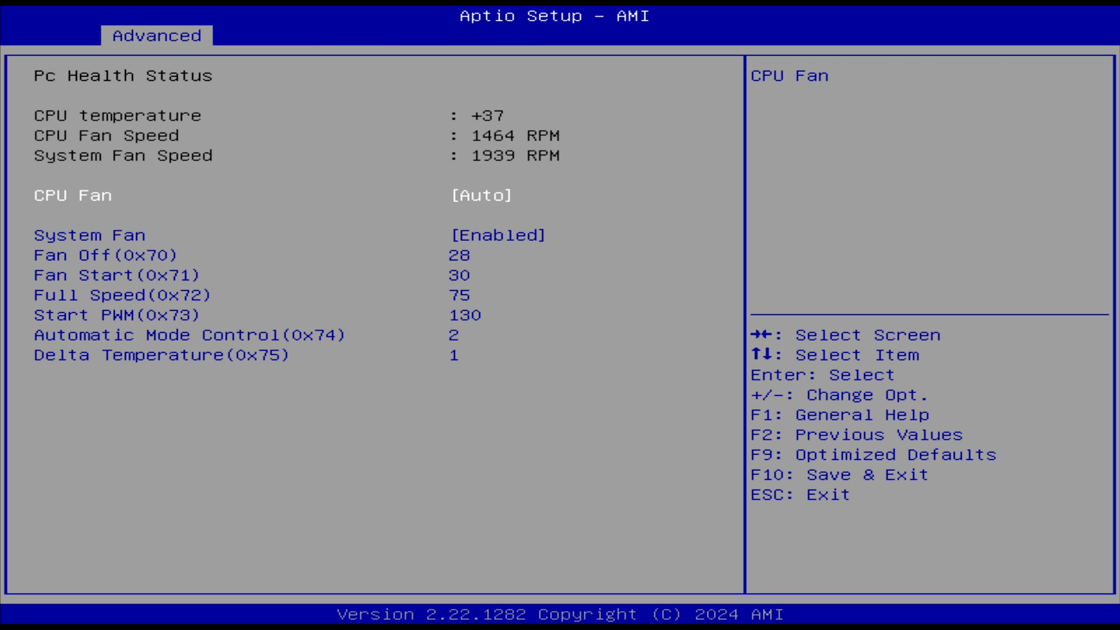